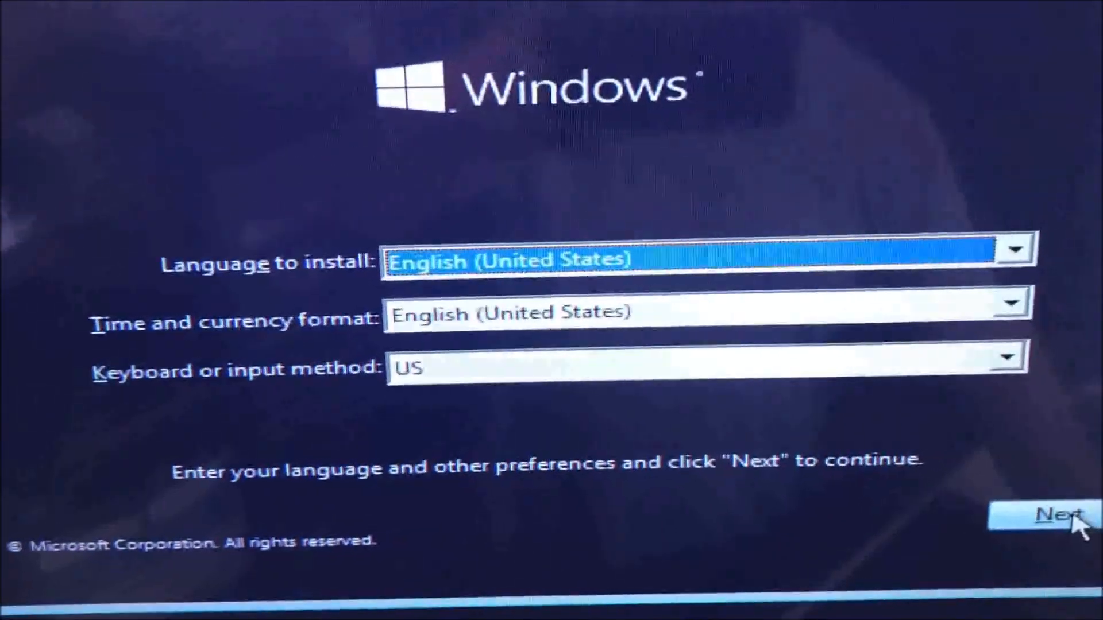
# Step: Accept English (United States) language and keyboard, then start the Windows installation
pyautogui.click(1037, 514)
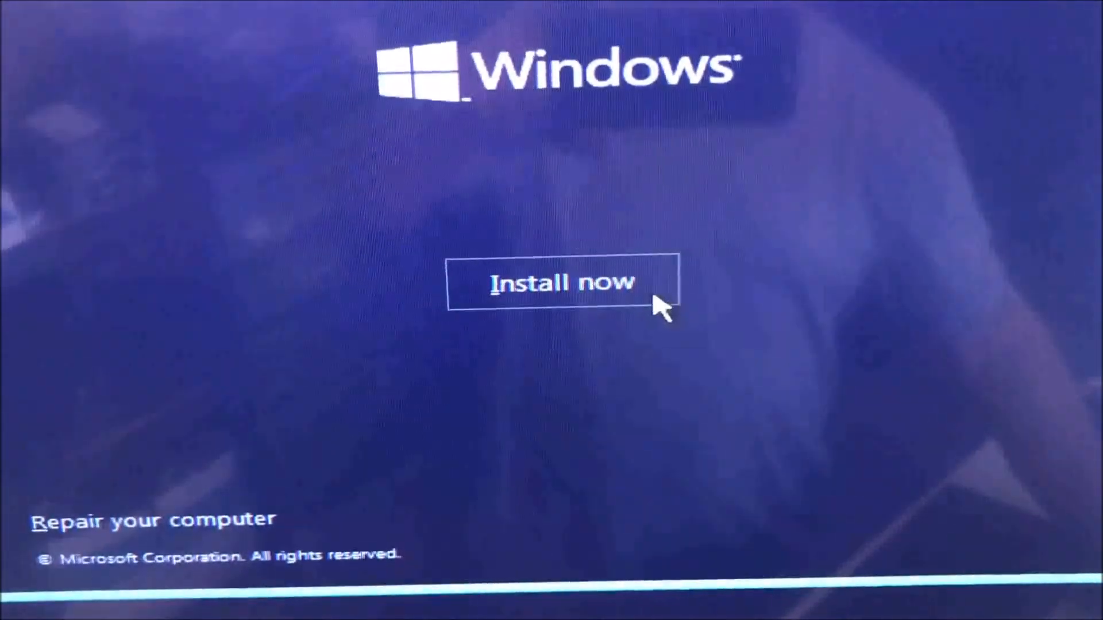
pyautogui.click(563, 282)
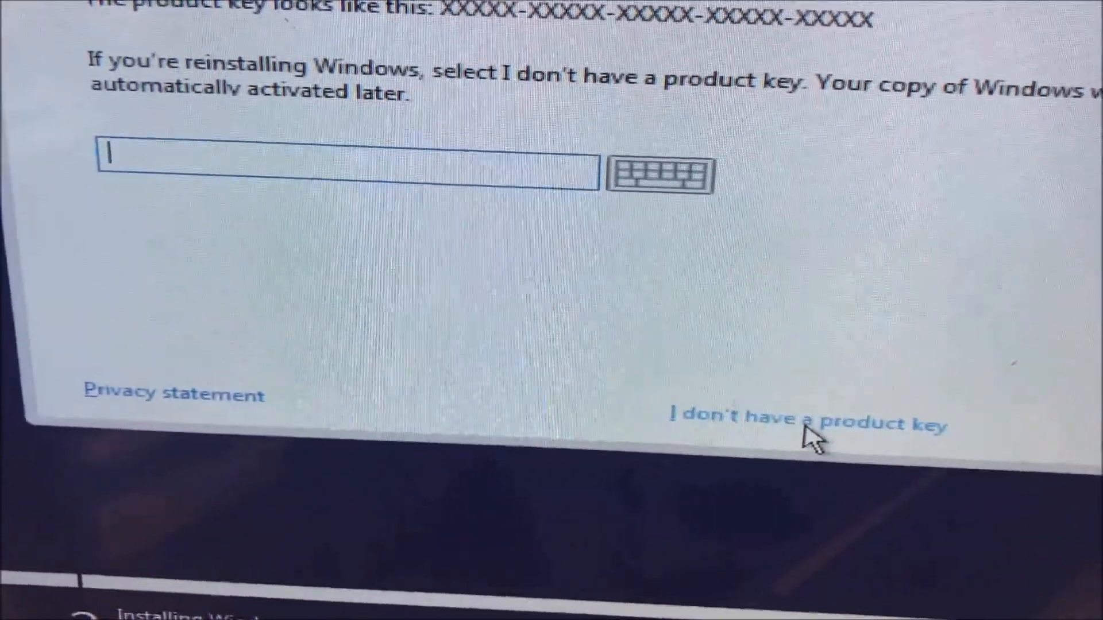
# Step: Skip the product key and pick Windows 11 Pro as the edition to install
pyautogui.click(808, 422)
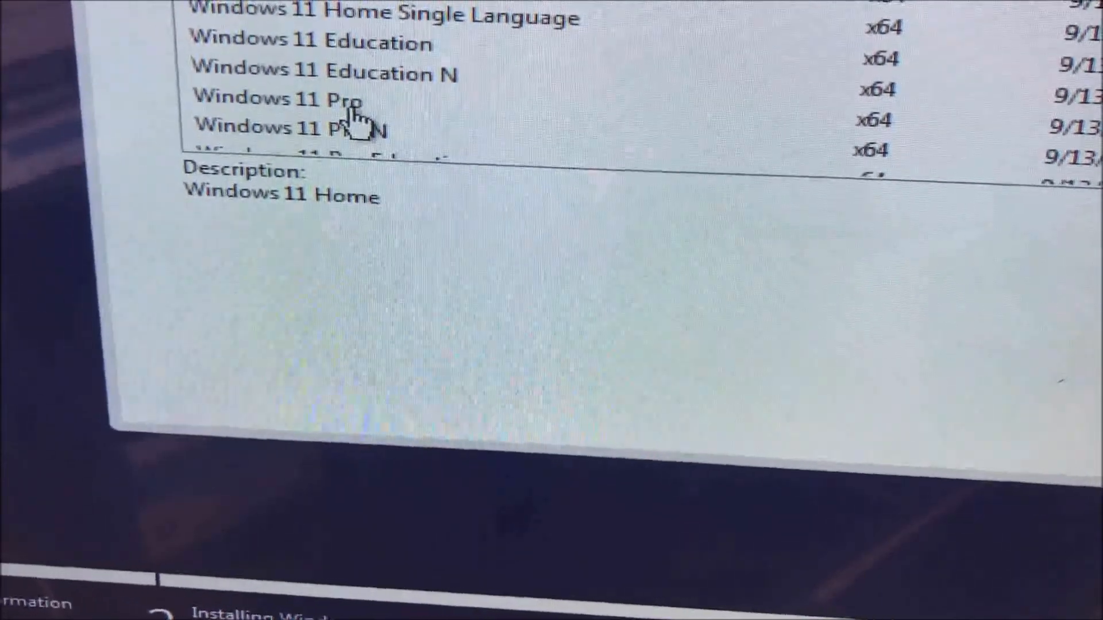
pyautogui.click(218, 253)
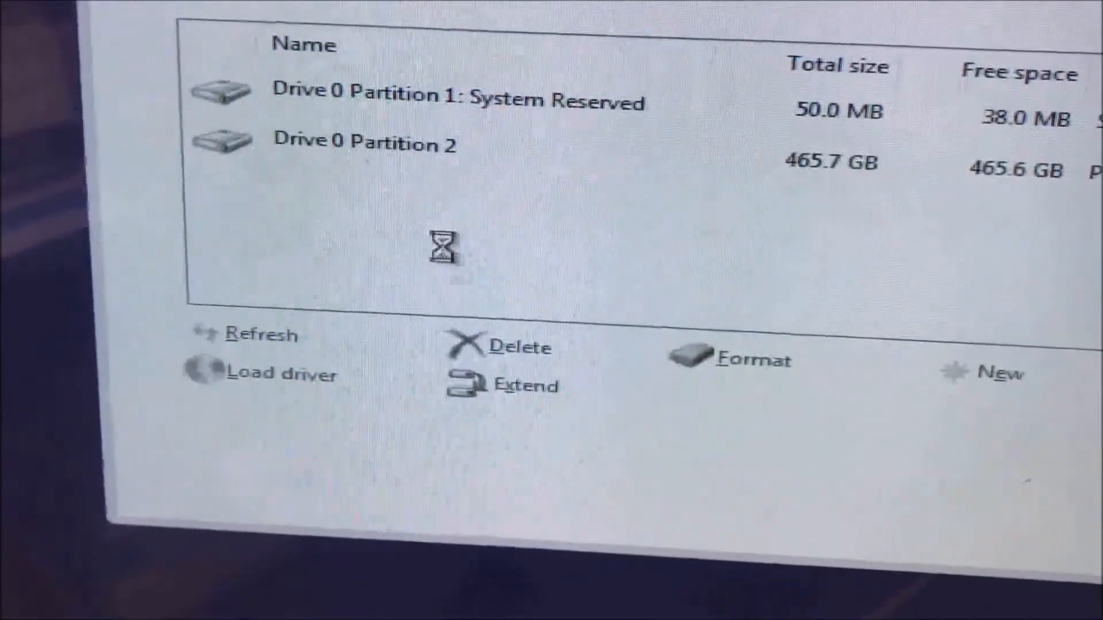
# Step: Bring up an administrator Command Prompt over the drive selection screen
pyautogui.click(366, 140)
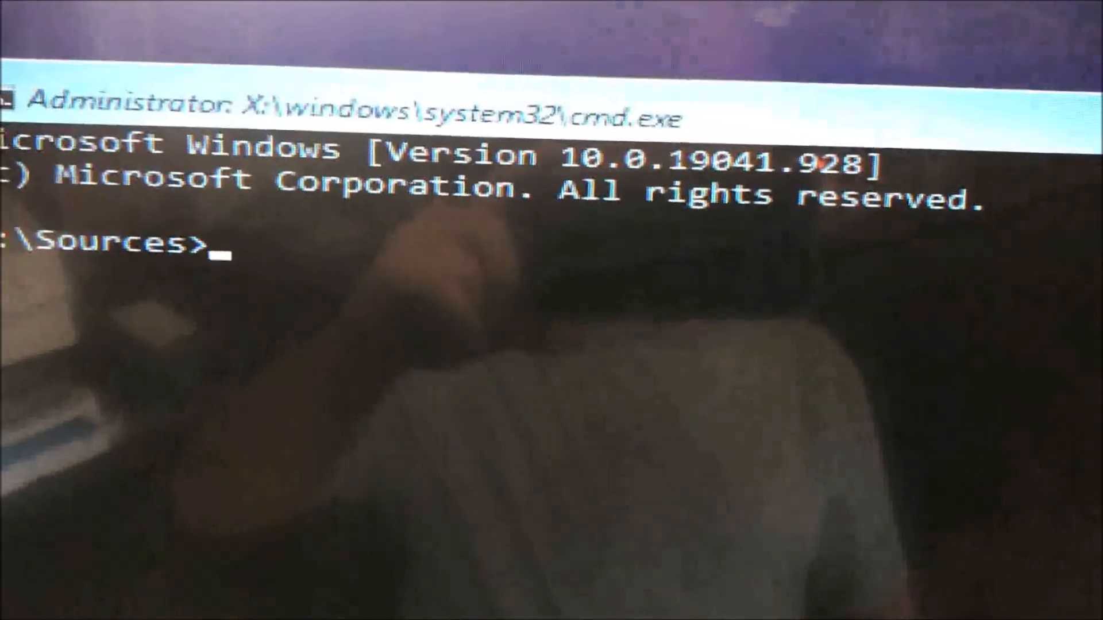
# Step: Launch DiskPart at the X:\Sources prompt after two unrecognised command attempts
pyautogui.write('dikpar')
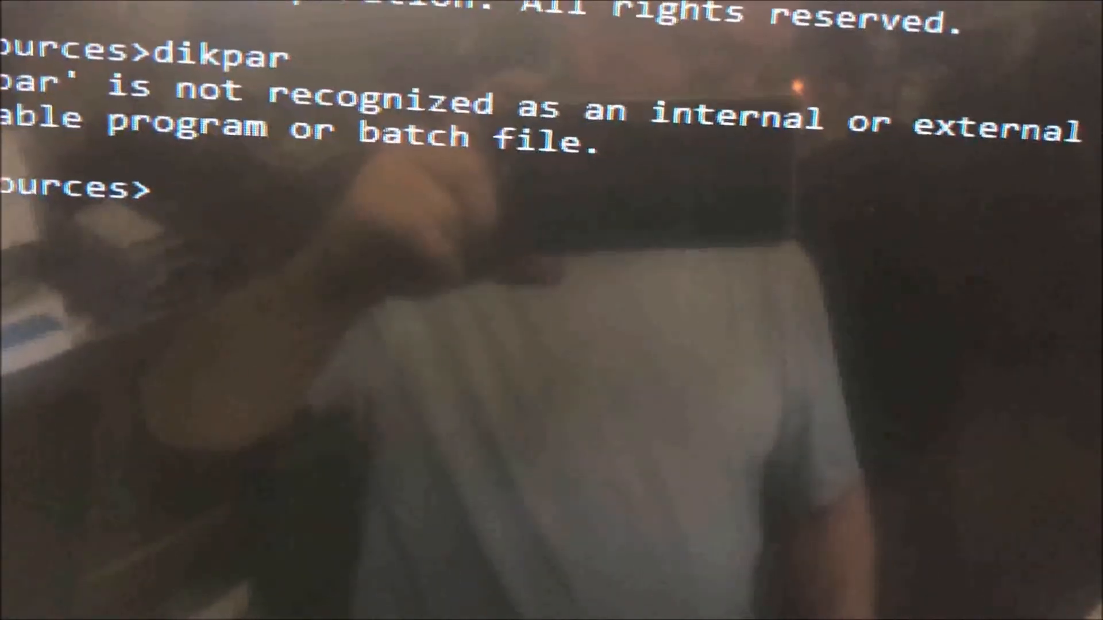
pyautogui.write('list disk')
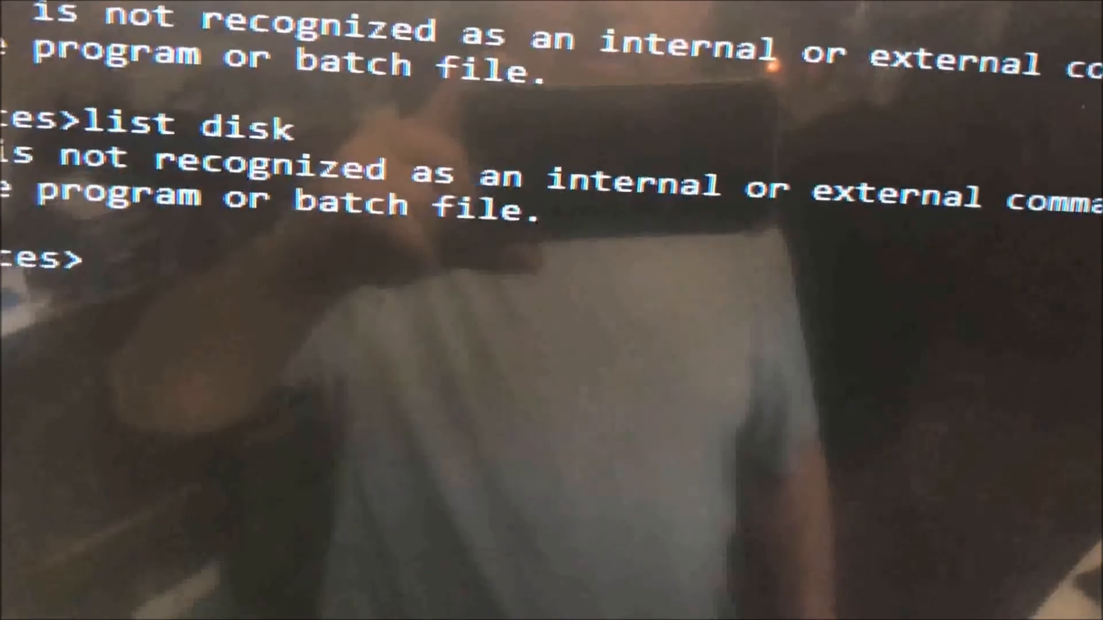
pyautogui.write('diskpart')
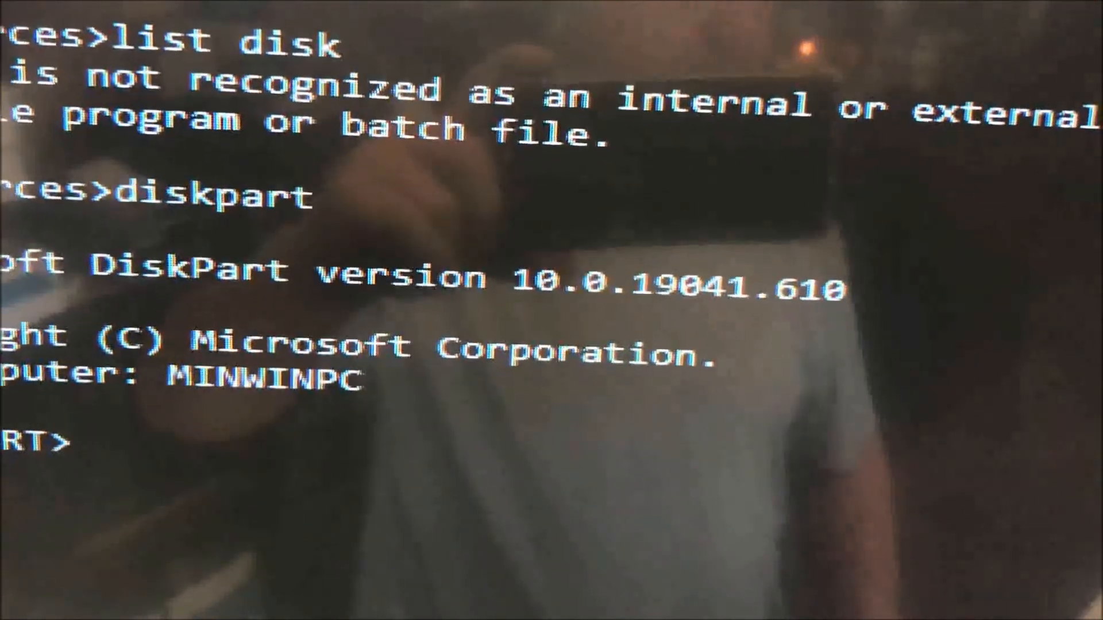
# Step: List the disks in DiskPart, then make a mistyped attempt to select disk 0
pyautogui.write('list d')
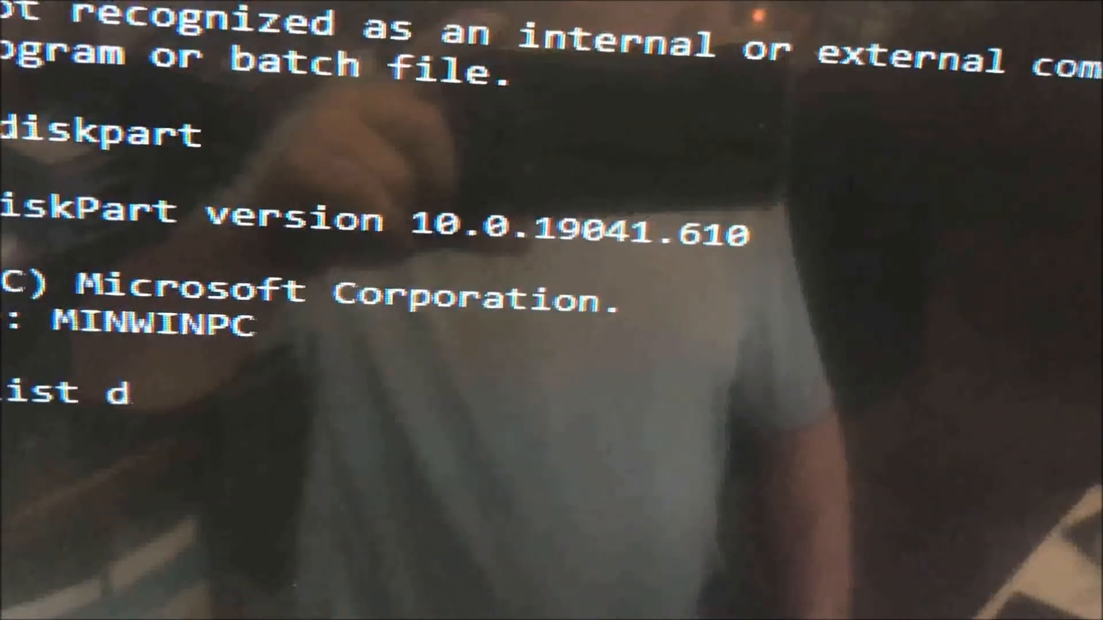
pyautogui.write('isk')
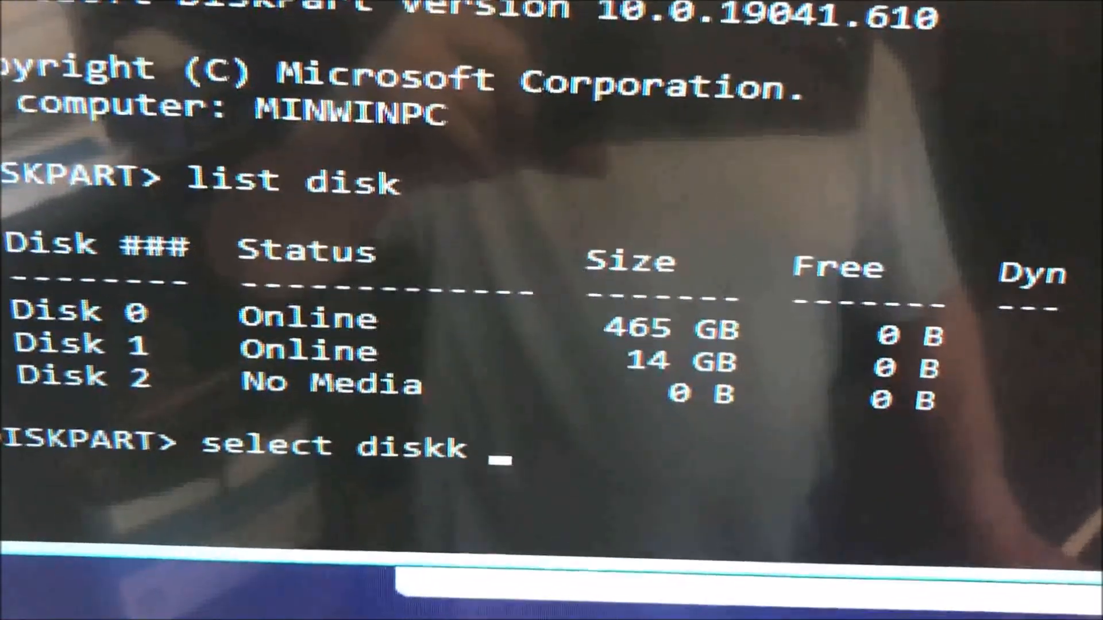
pyautogui.write('0')
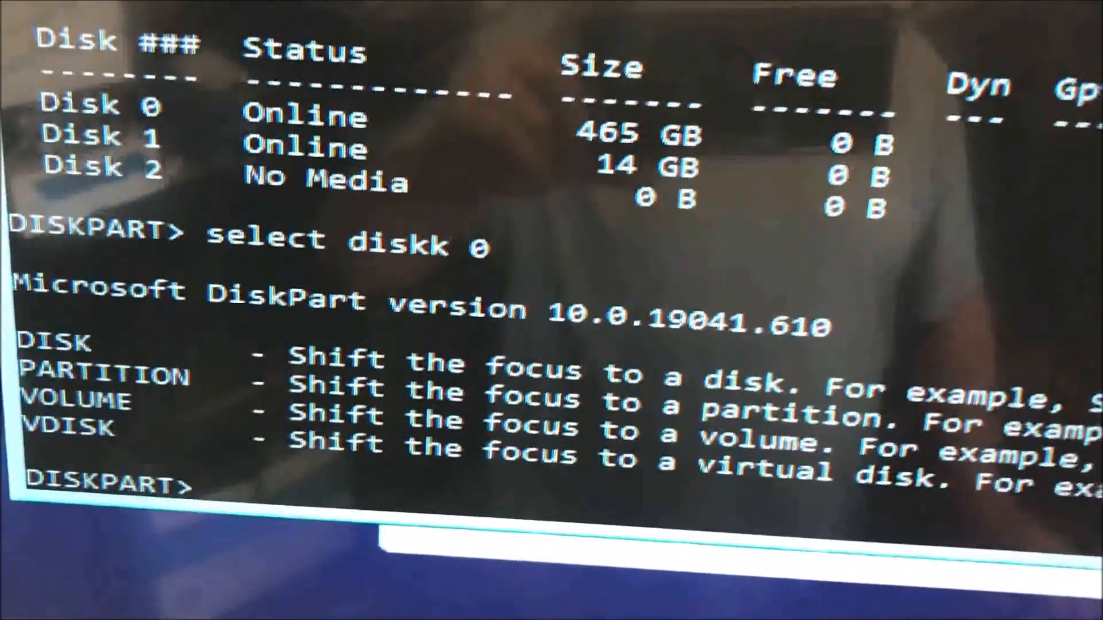
# Step: Select disk 0, wipe it with clean, and exit DiskPart back to X:\Sources
pyautogui.write('d')
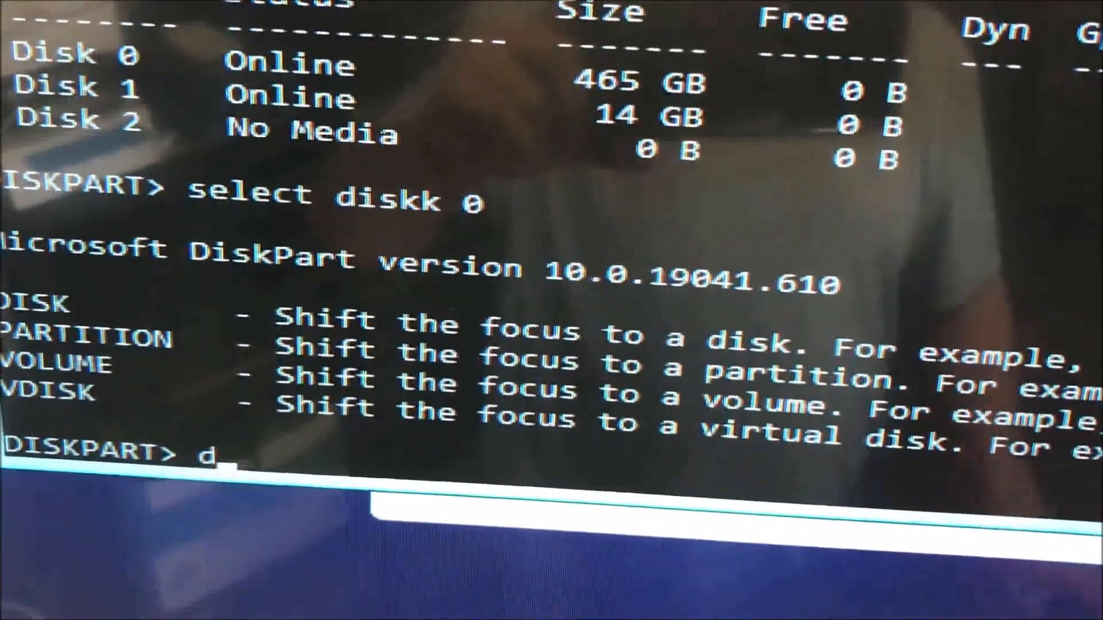
pyautogui.write('selec')
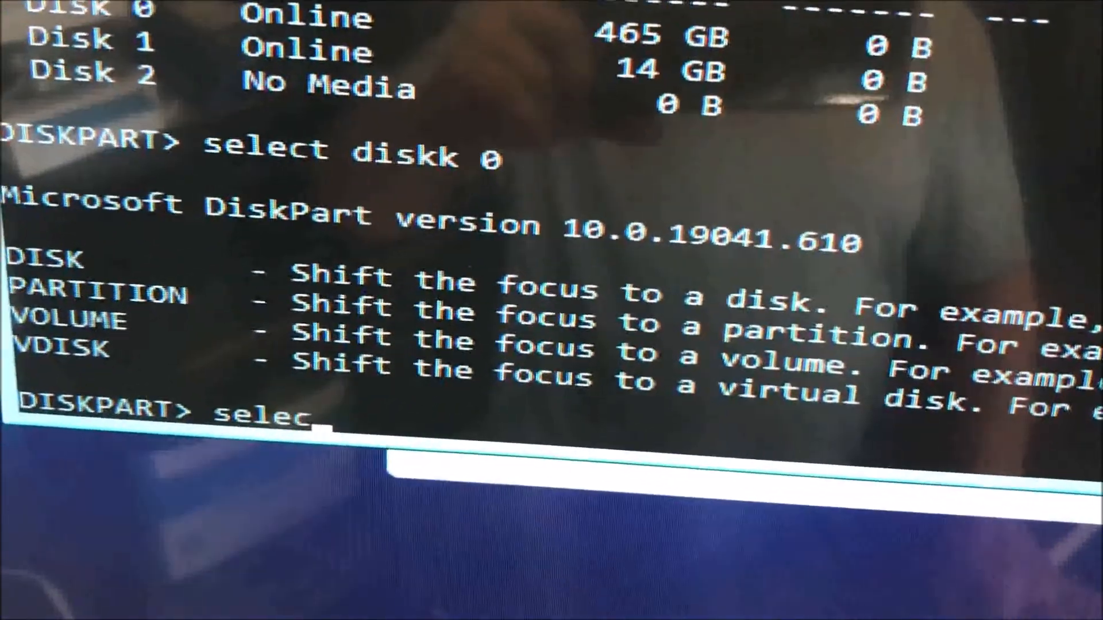
pyautogui.write('t disk 0')
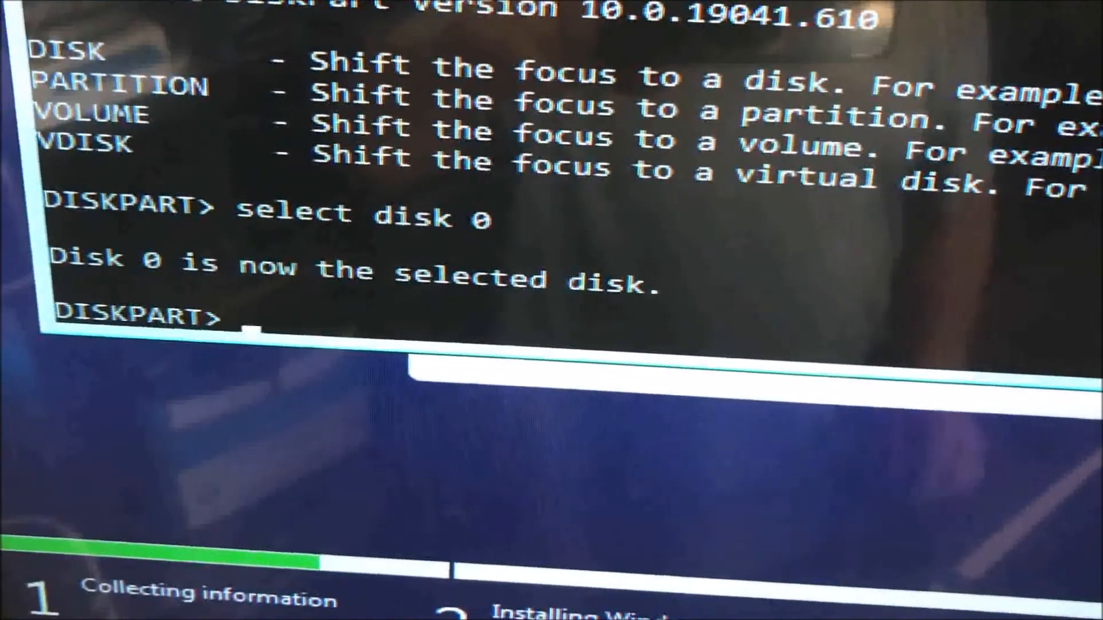
pyautogui.write('clean')
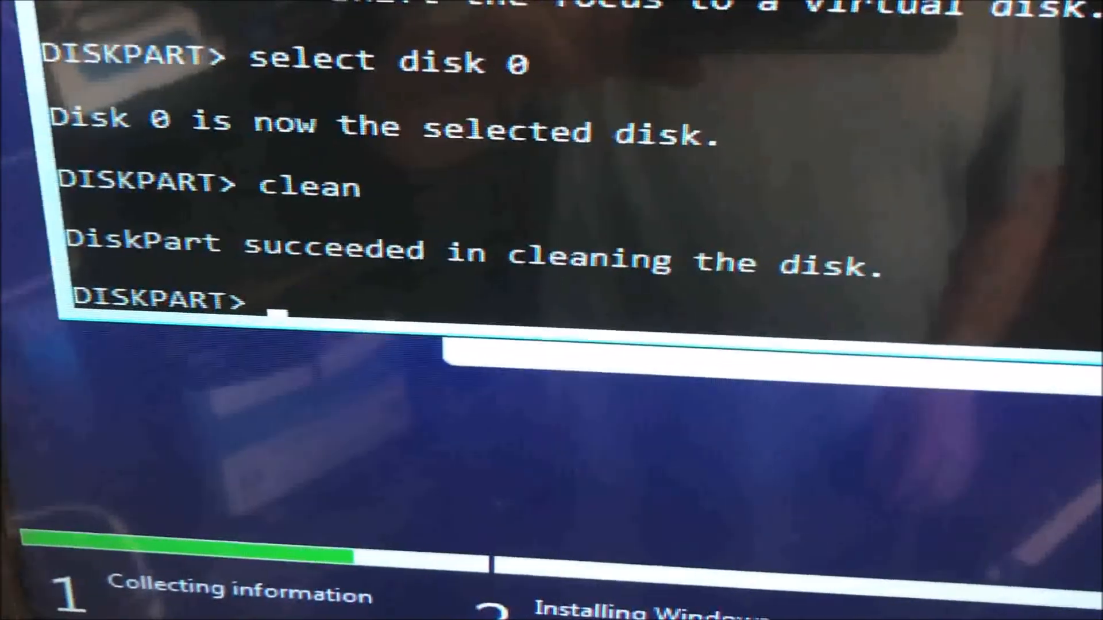
pyautogui.write('e')
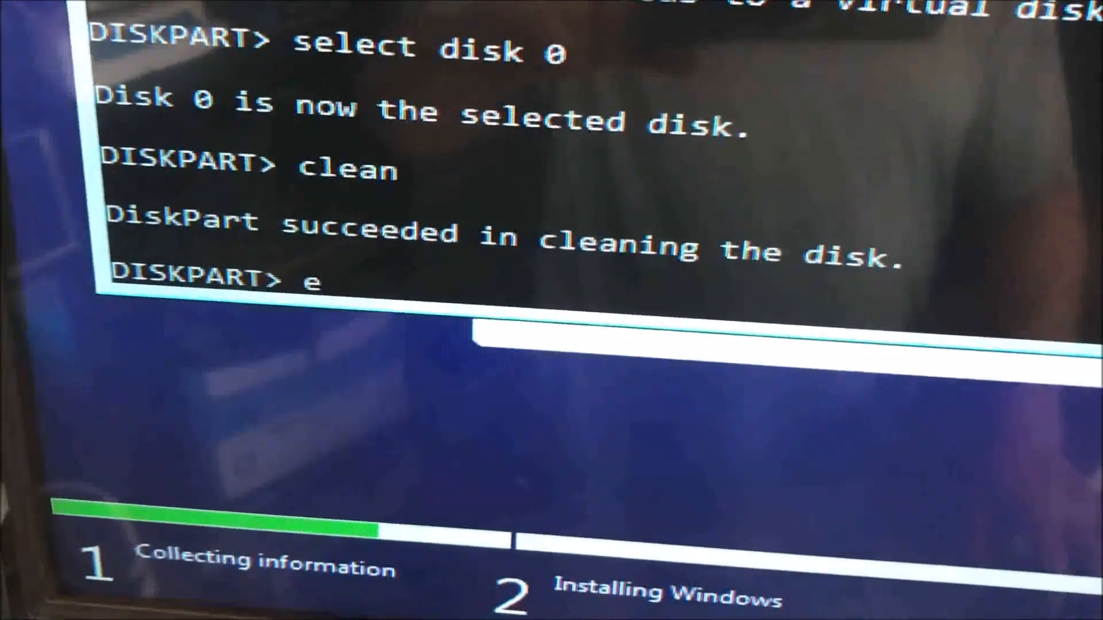
pyautogui.write('xit')
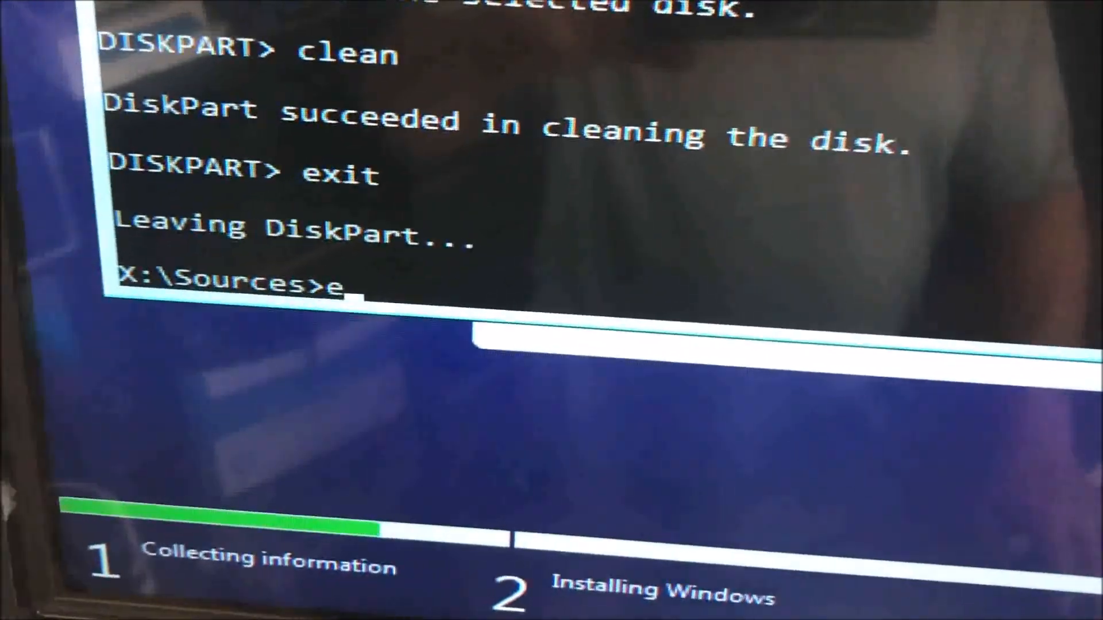